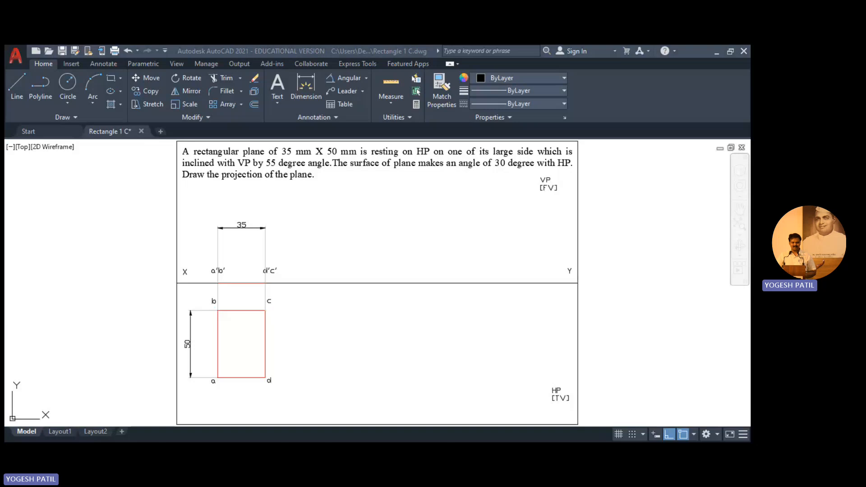
mouse_move(616, 258)
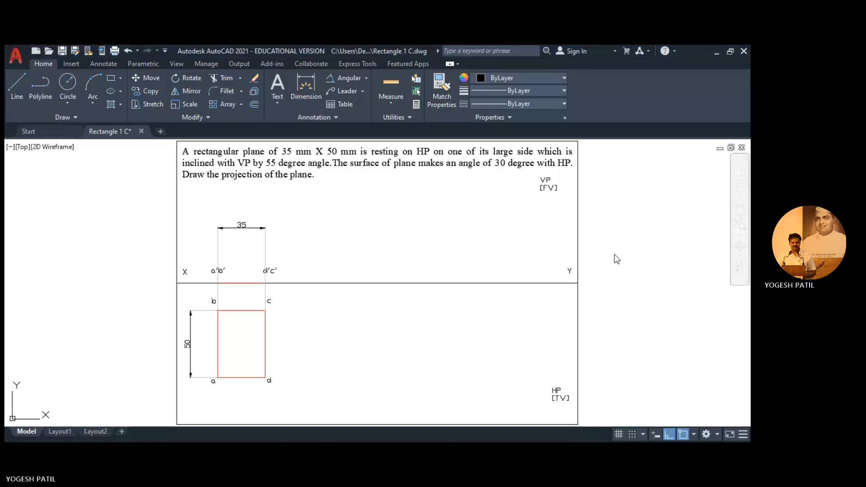
mouse_move(652, 246)
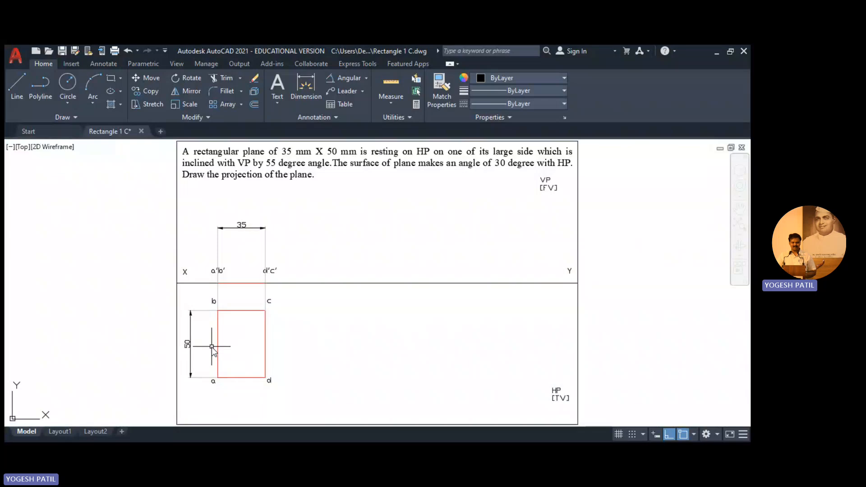
mouse_move(213, 341)
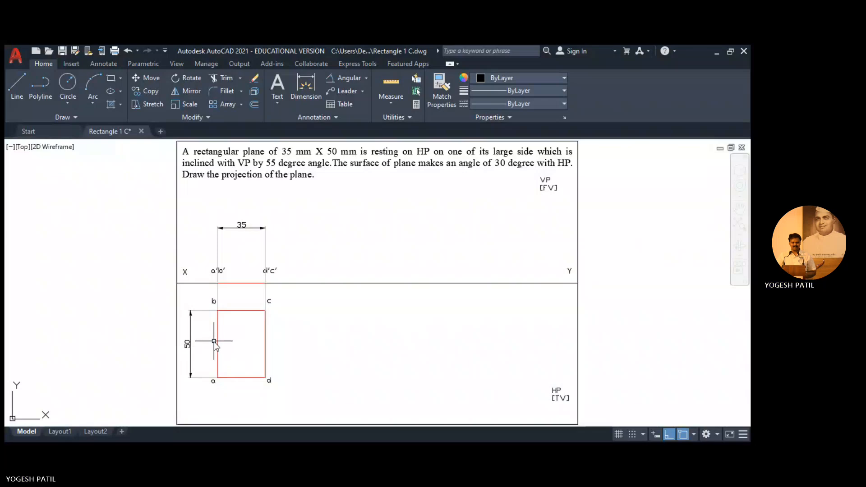
mouse_move(214, 330)
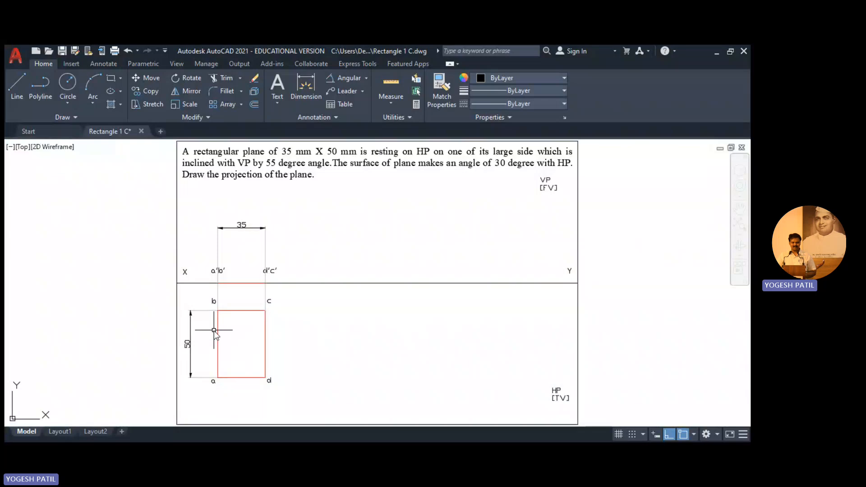
Step: Copy the front-view edge line with its a'b' and d'c' labels from a base point at a'b'
click(215, 330)
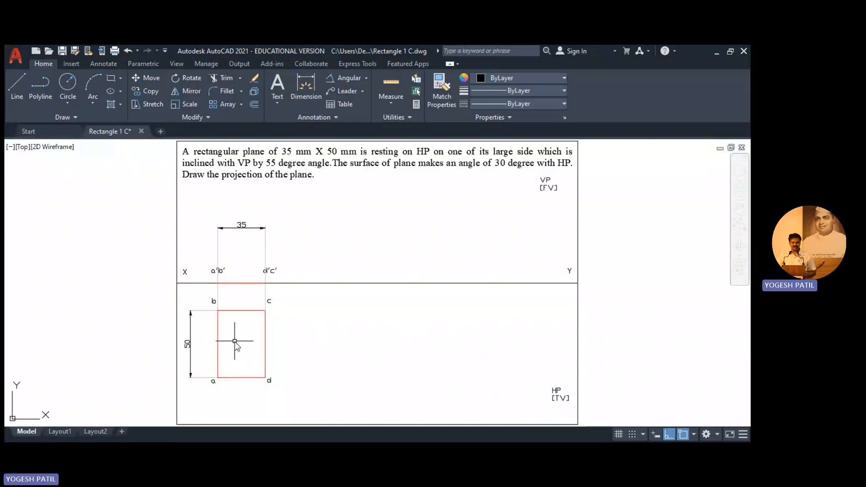
mouse_move(251, 356)
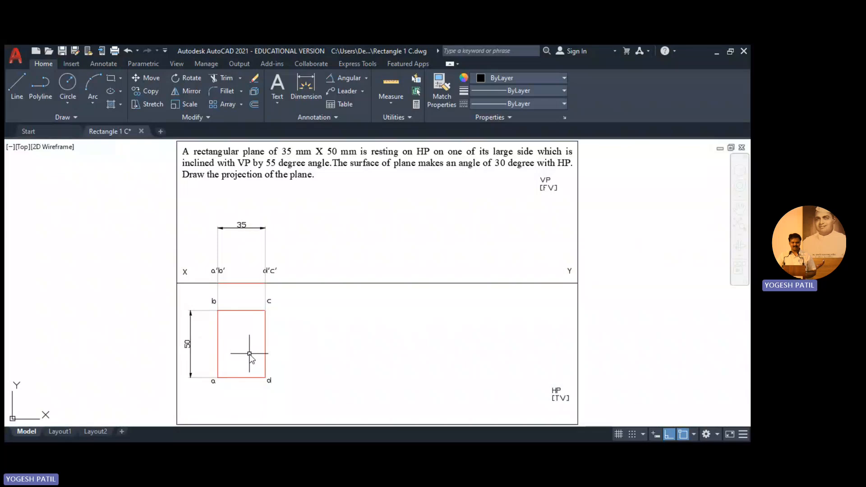
mouse_move(235, 401)
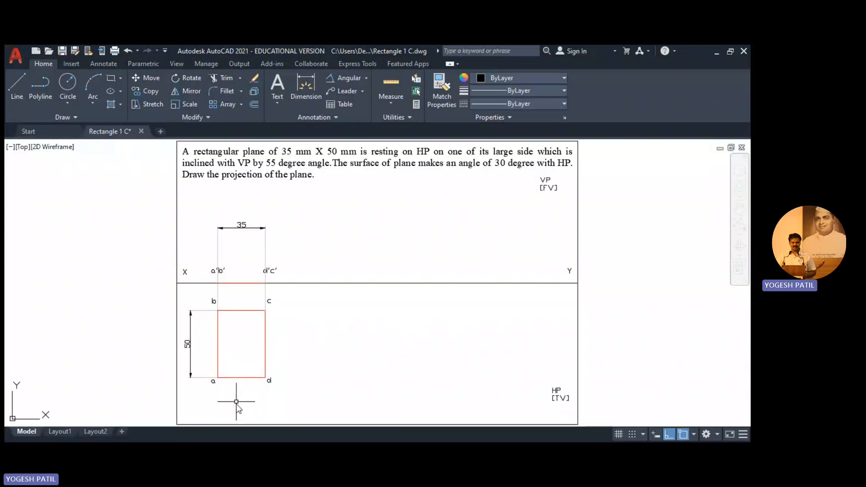
mouse_move(233, 409)
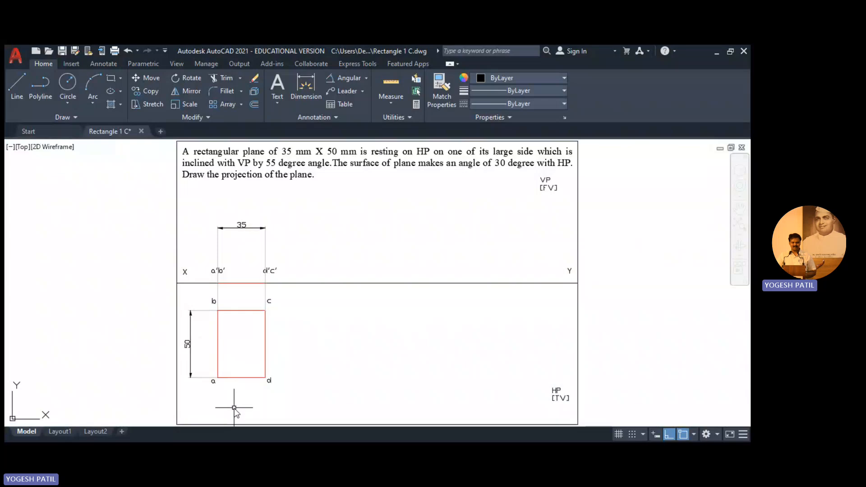
mouse_move(232, 393)
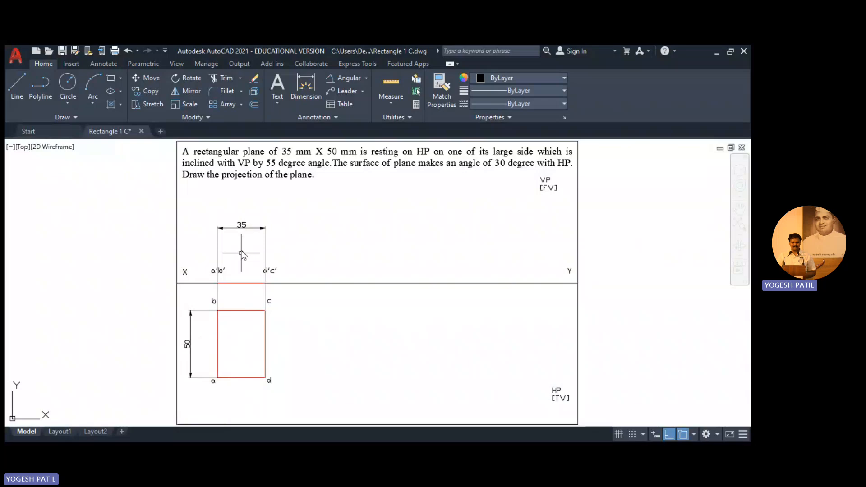
mouse_move(244, 265)
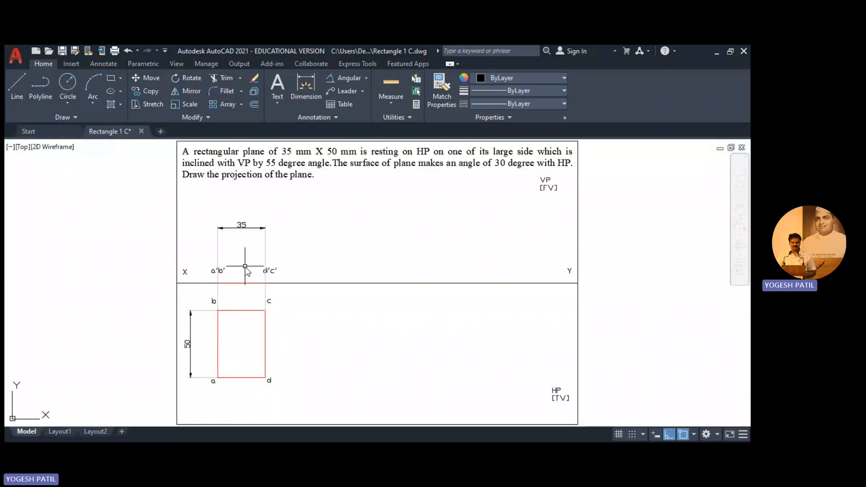
mouse_move(425, 181)
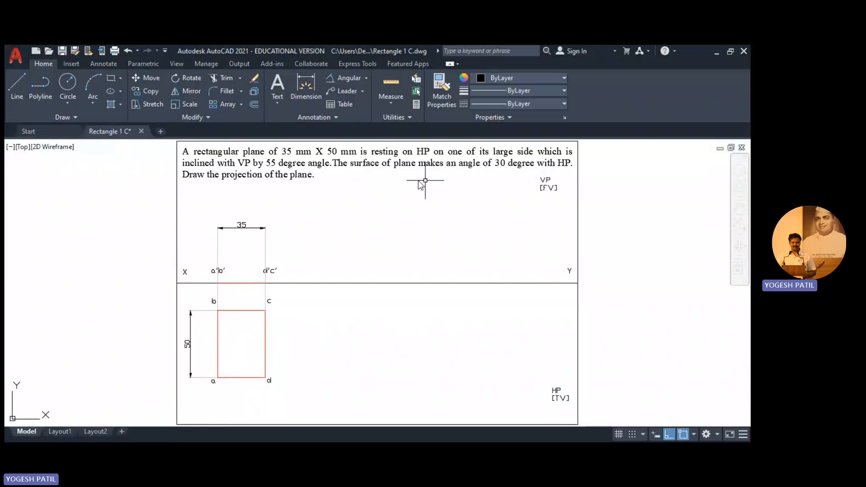
mouse_move(546, 173)
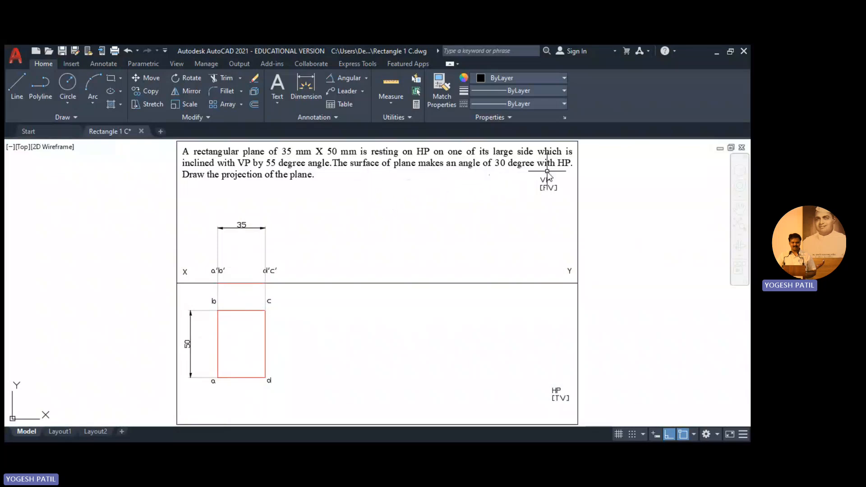
mouse_move(236, 270)
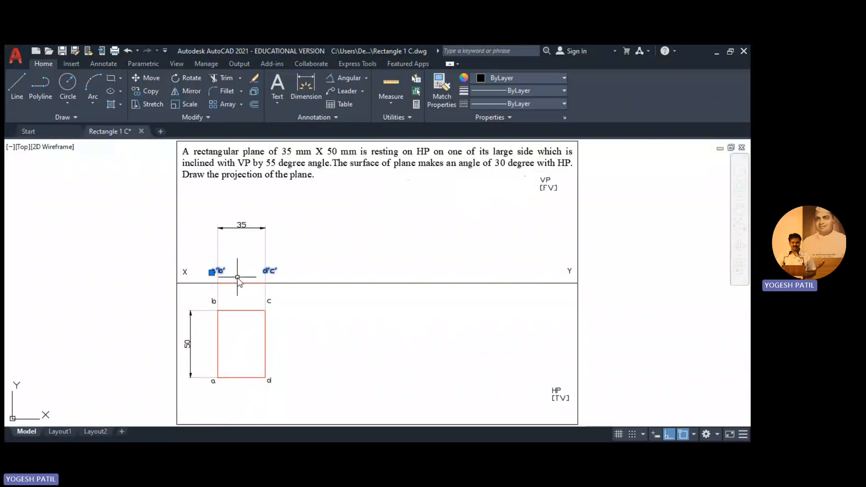
click(237, 277)
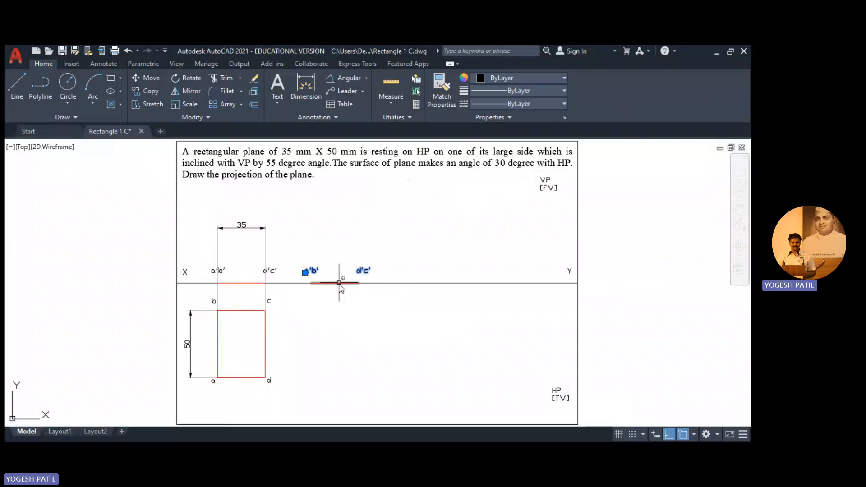
Step: Place the copy further right on XY and rotate it 30° up about a'b'
click(335, 282)
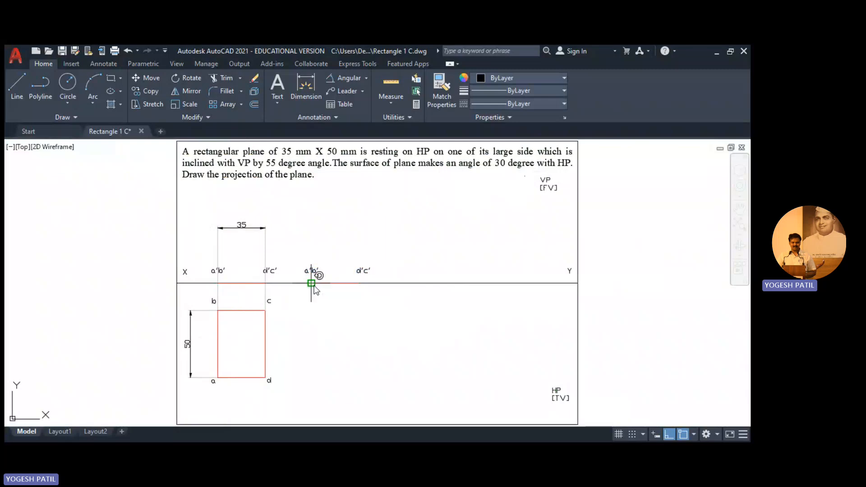
mouse_move(312, 282)
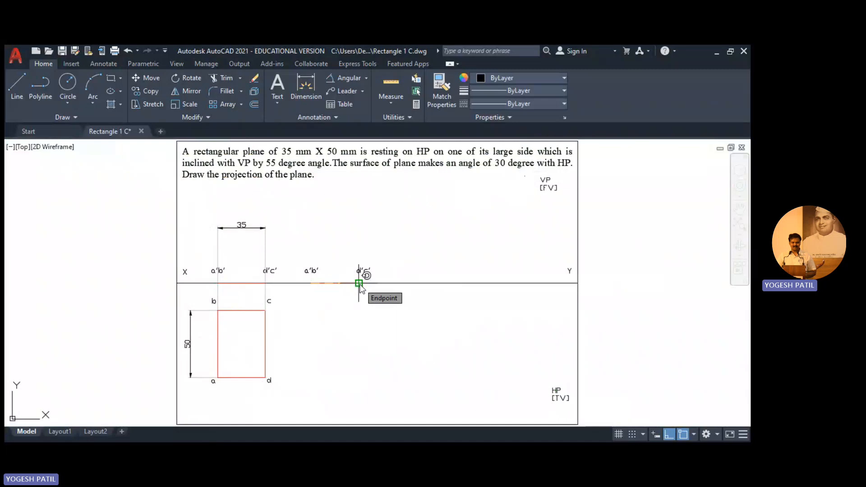
click(358, 283)
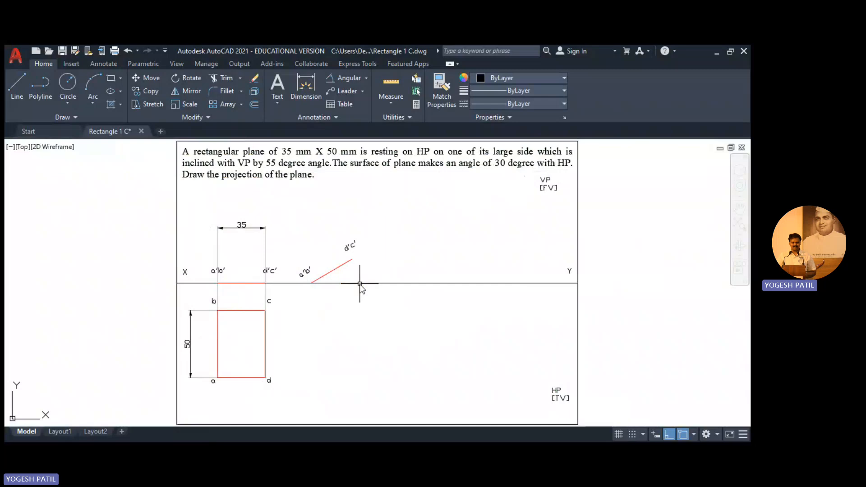
mouse_move(567, 255)
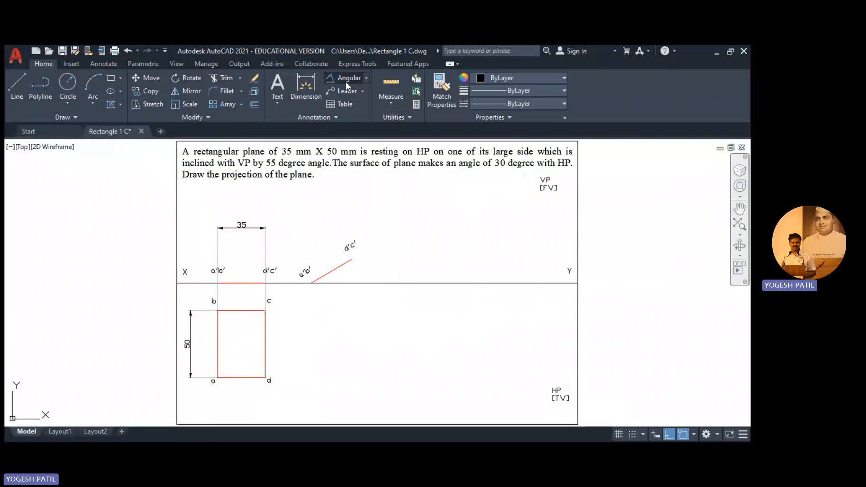
Step: Begin an angular dimension on the 30° inclined edge line against XY
click(331, 265)
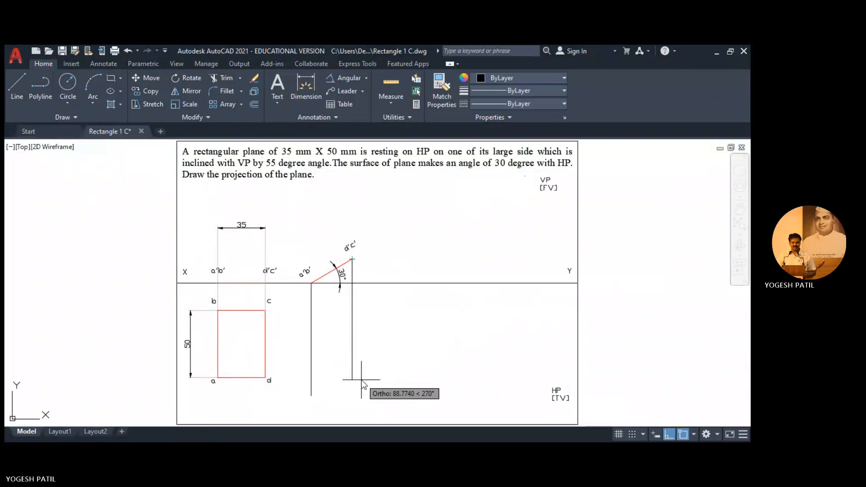
Step: Draw the vertical projector from the d'c' end down into the top-view area
click(352, 398)
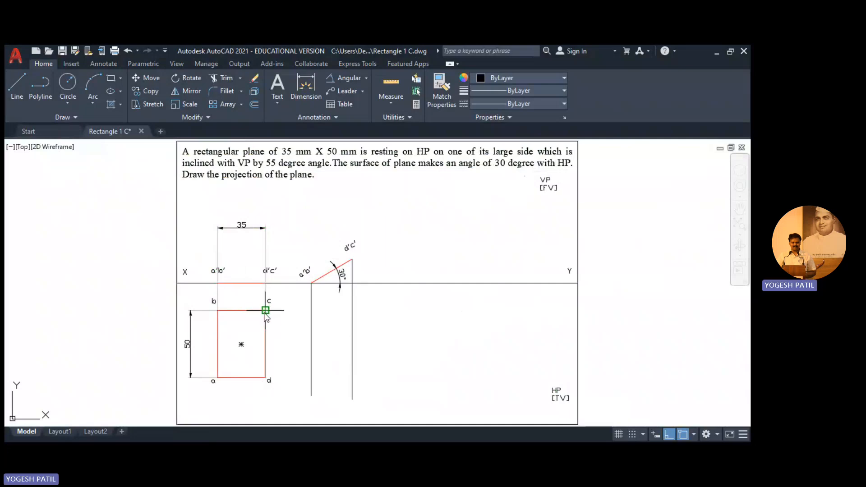
Step: Run horizontal projectors from top-view corners c and d to box in the second top view
drag(265, 310, 351, 310)
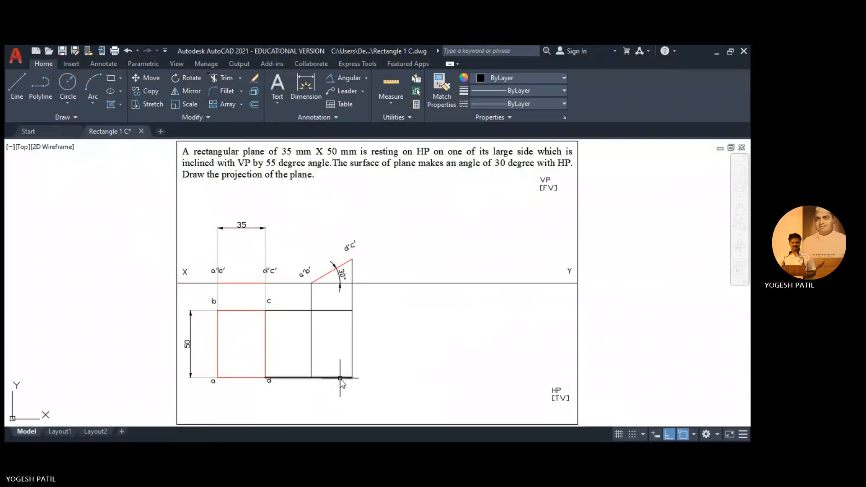
click(340, 378)
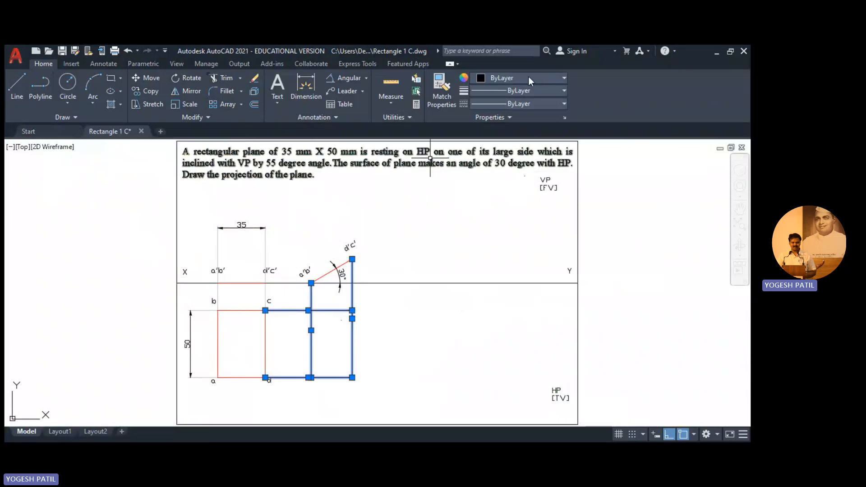
mouse_move(530, 82)
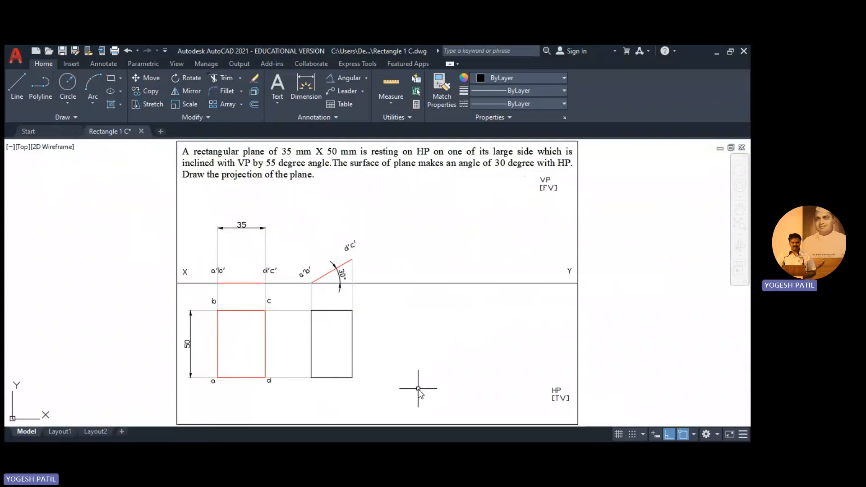
mouse_move(438, 385)
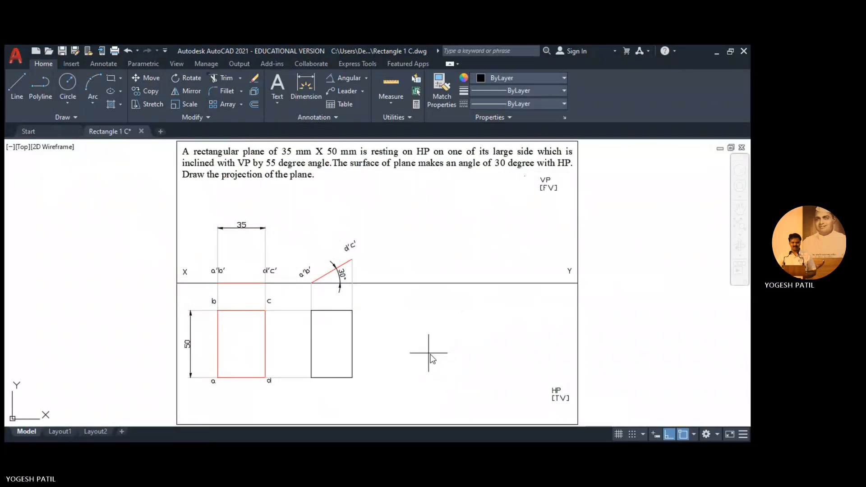
mouse_move(425, 356)
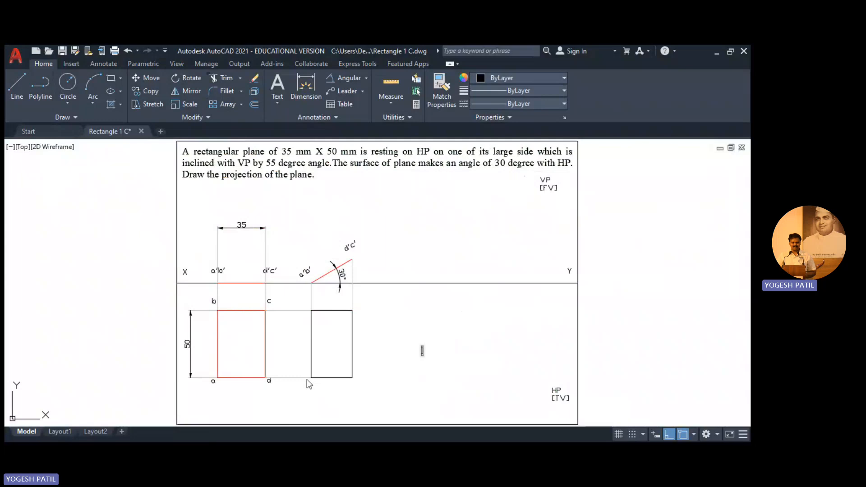
mouse_move(305, 378)
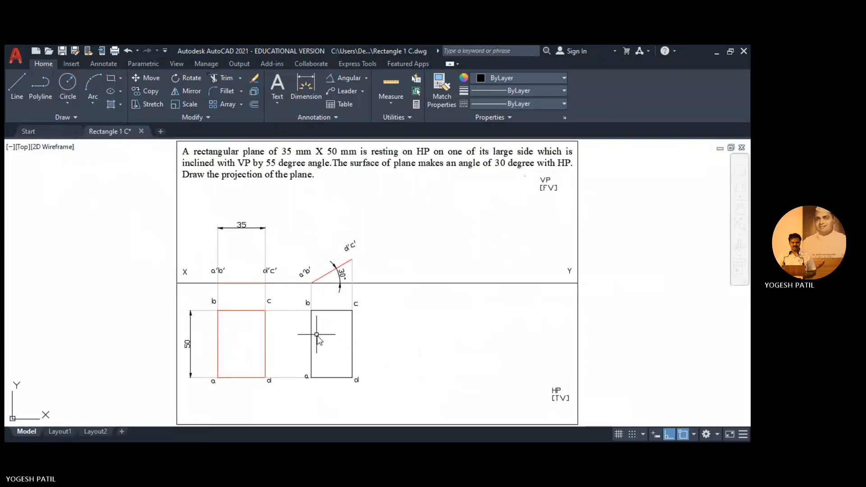
Step: Select the second top view rectangle and set its colour to Red
click(330, 343)
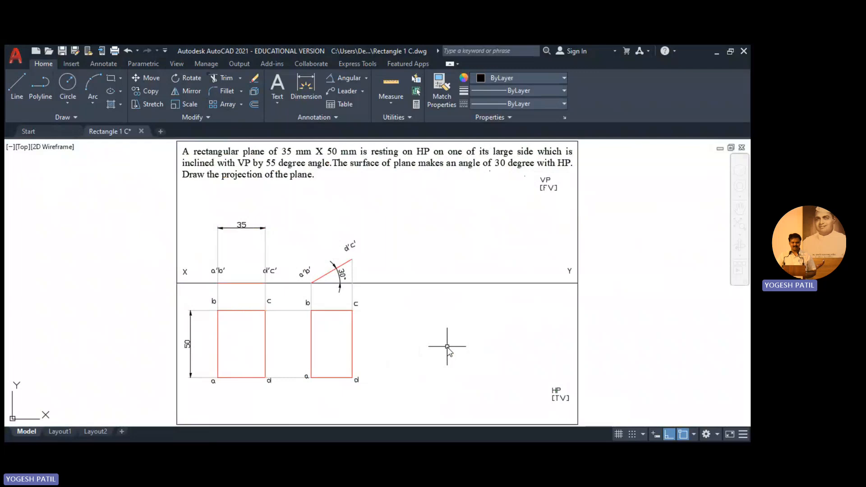
mouse_move(298, 340)
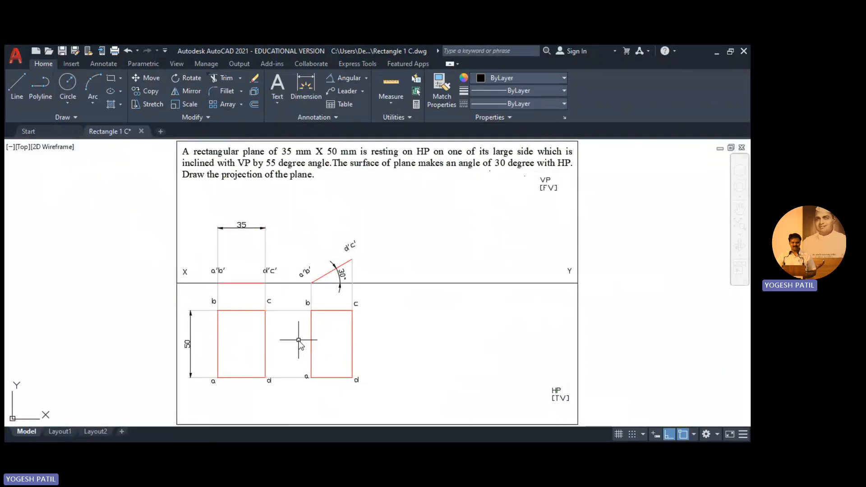
mouse_move(502, 195)
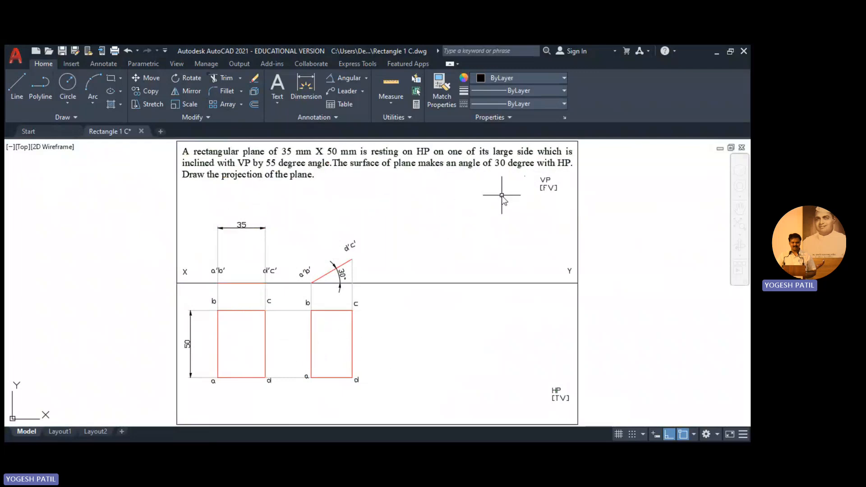
mouse_move(292, 297)
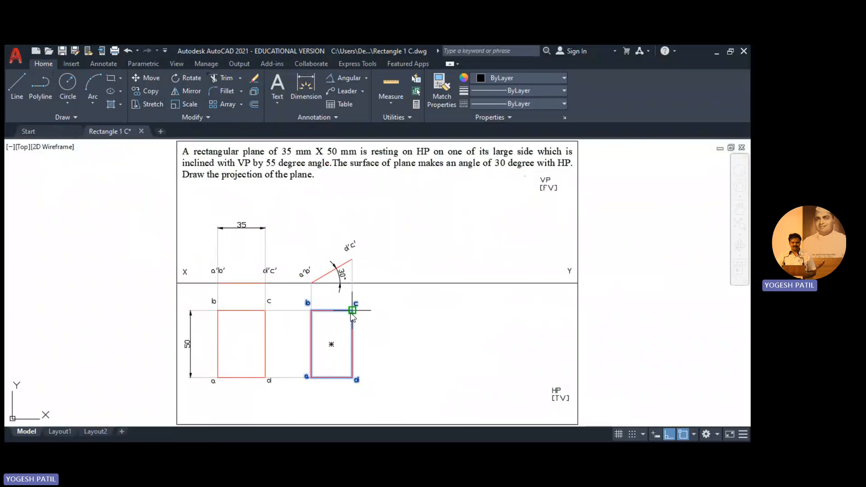
Step: Copy the labelled red rectangle with its a, b, c, d labels to the right
drag(354, 309, 475, 312)
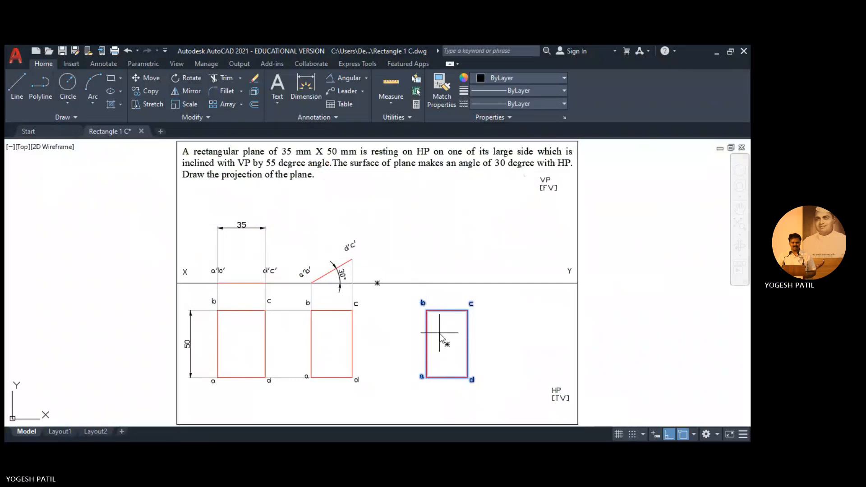
mouse_move(424, 378)
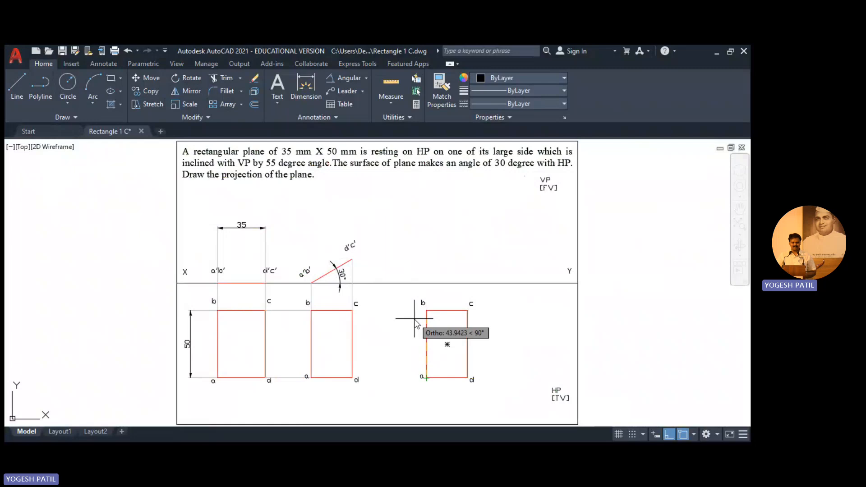
Step: Rotate the copied rectangle 55° about corner a
click(424, 308)
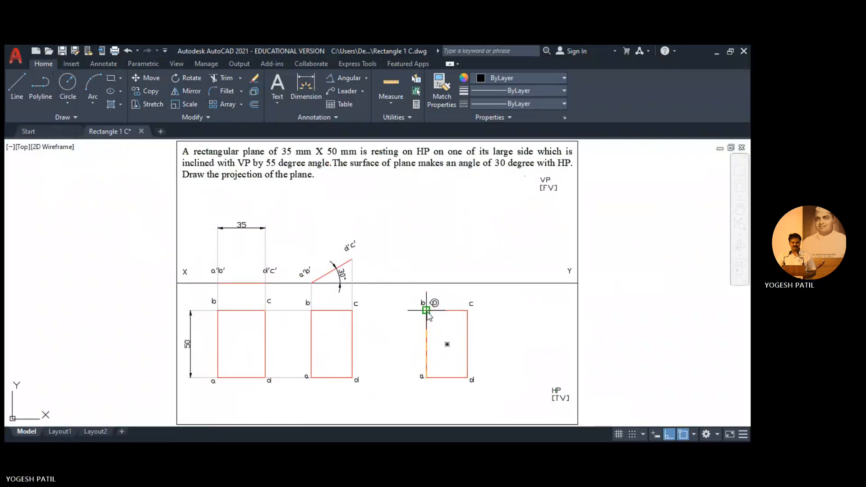
mouse_move(426, 315)
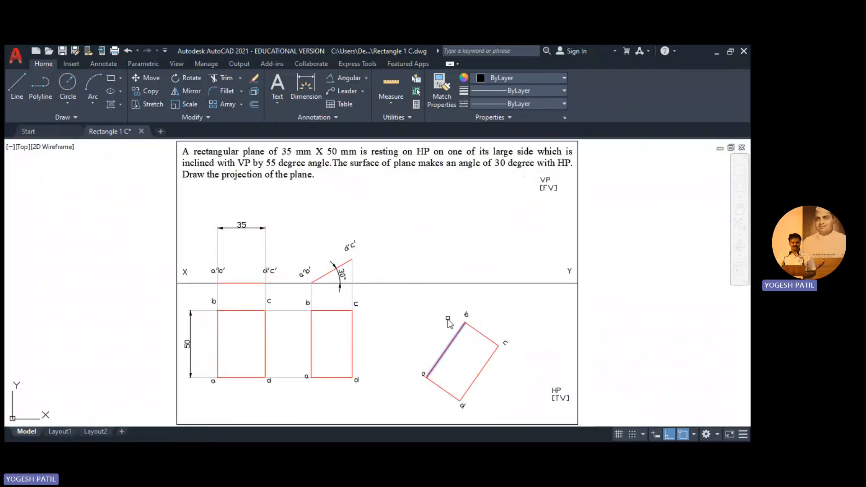
mouse_move(434, 284)
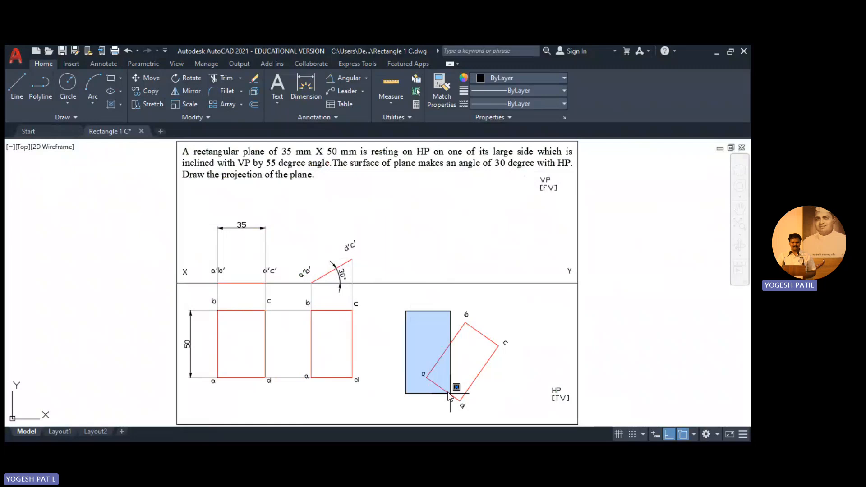
click(456, 386)
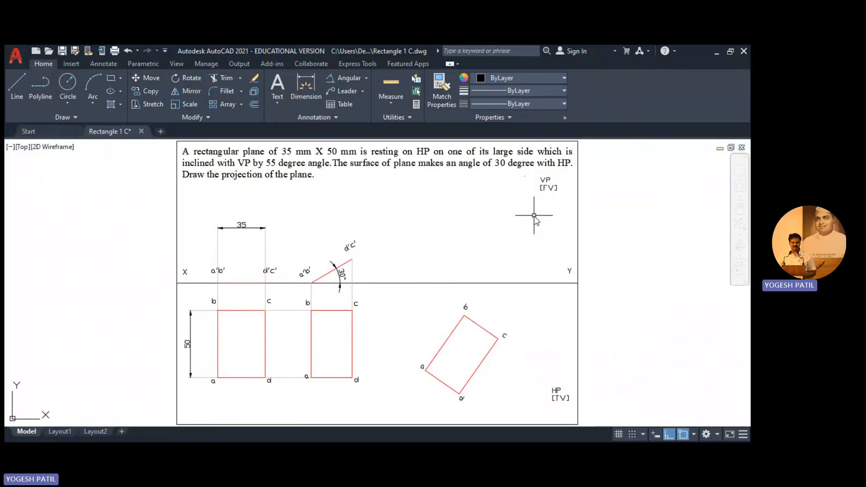
mouse_move(436, 278)
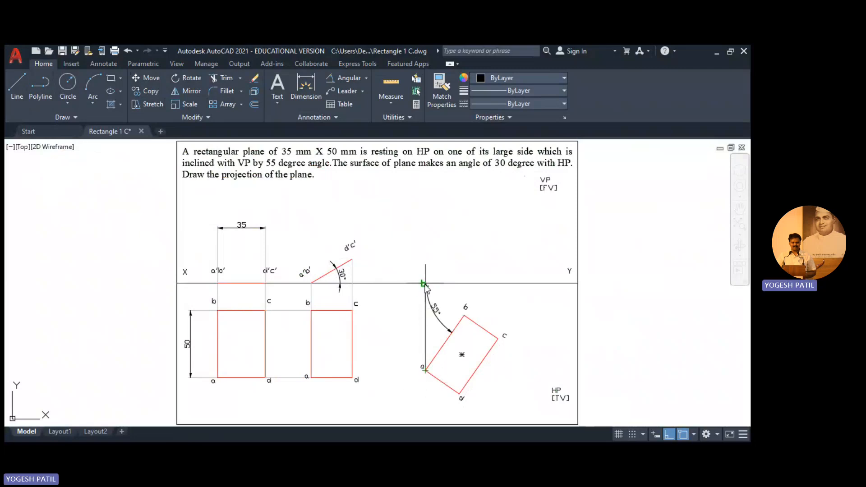
mouse_move(423, 285)
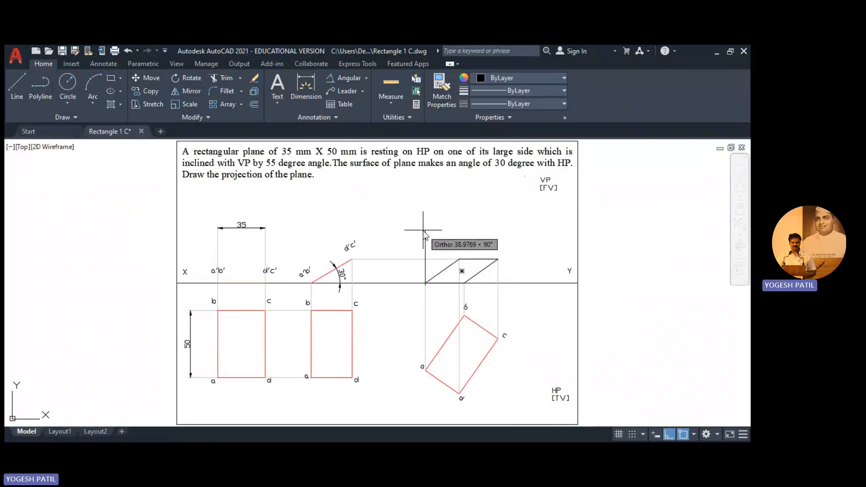
Step: Close the final front view parallelogram and select its outline
click(442, 270)
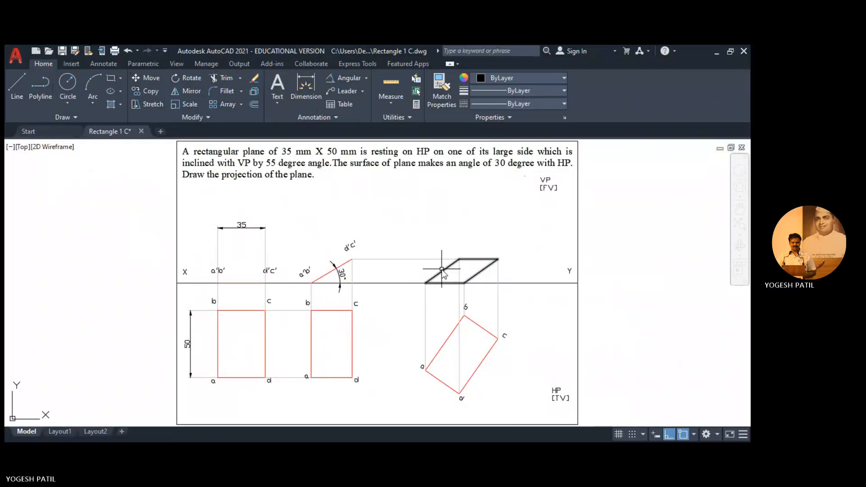
click(442, 270)
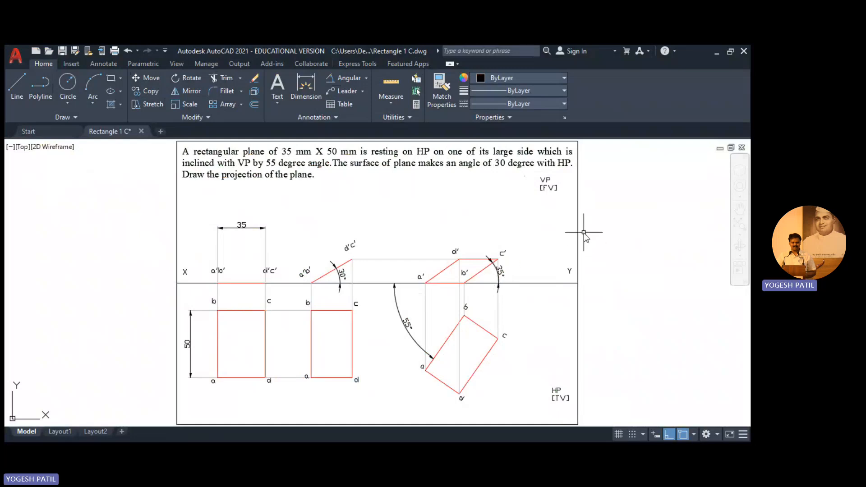
mouse_move(367, 80)
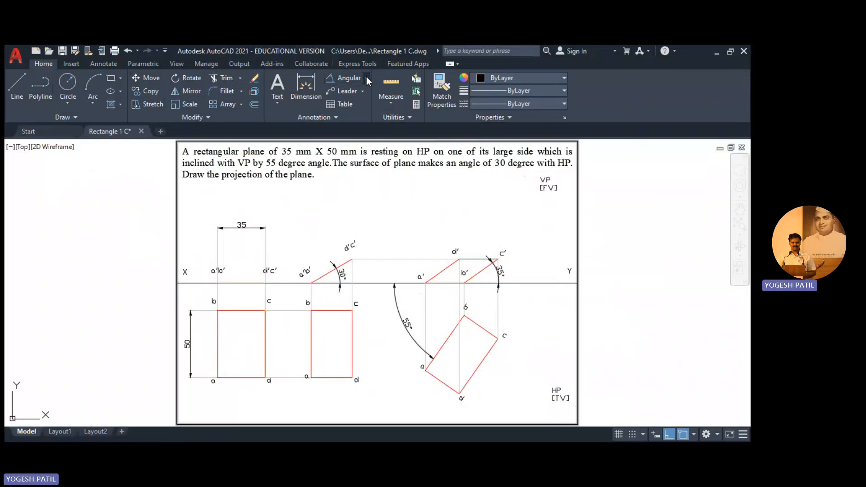
Step: Switch the dimension tool to Linear for the 30 and 29 length dimensions
click(349, 78)
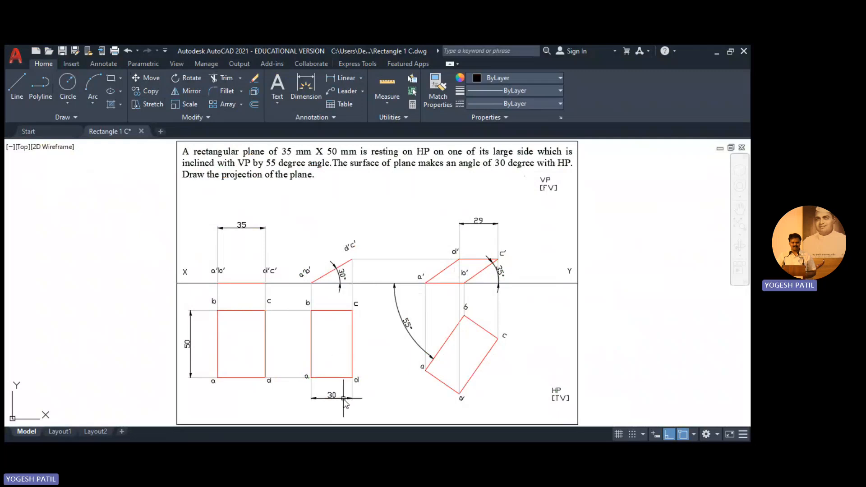
mouse_move(526, 369)
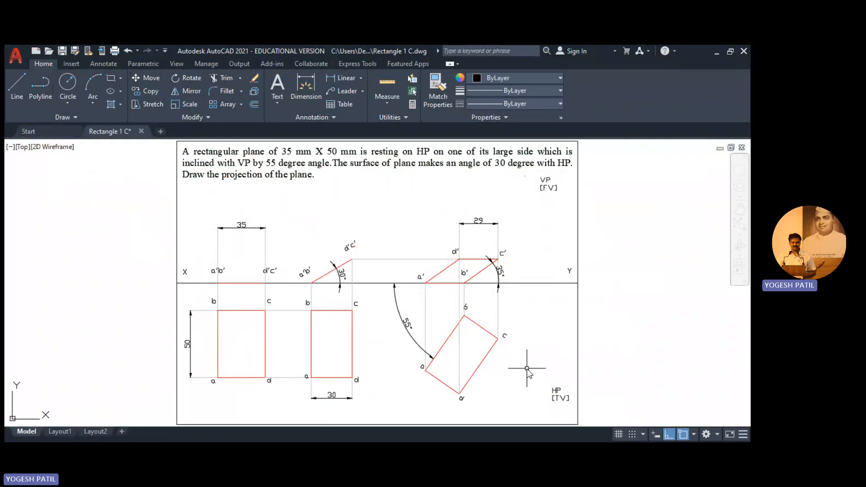